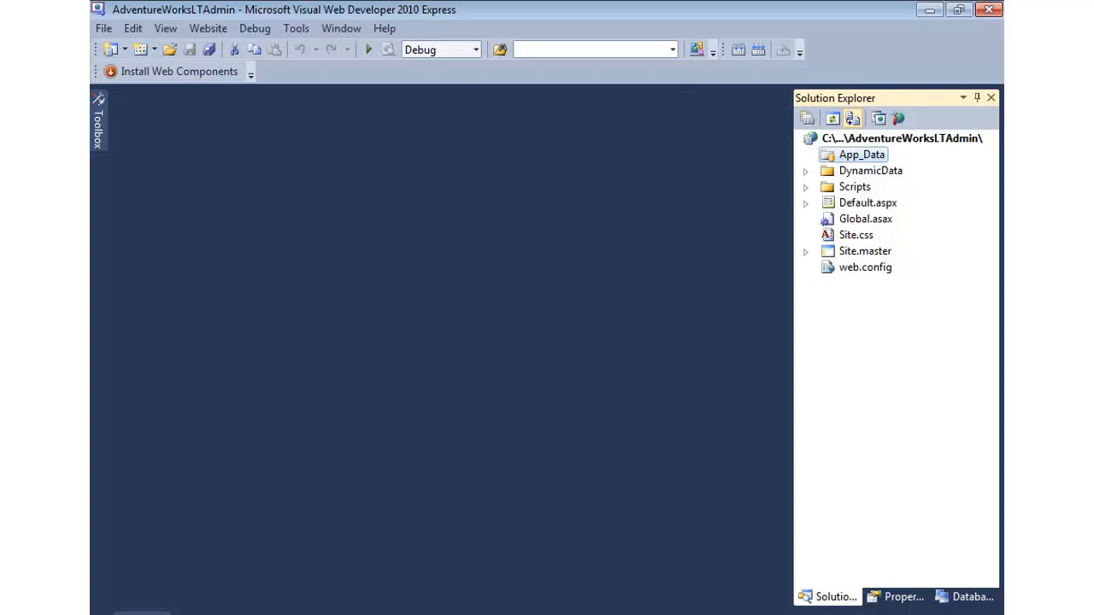
Add the existing AdventureWorksLT_Data.mdf from Dev Databases into App_Data, then collapse the folder
right_click(861, 155)
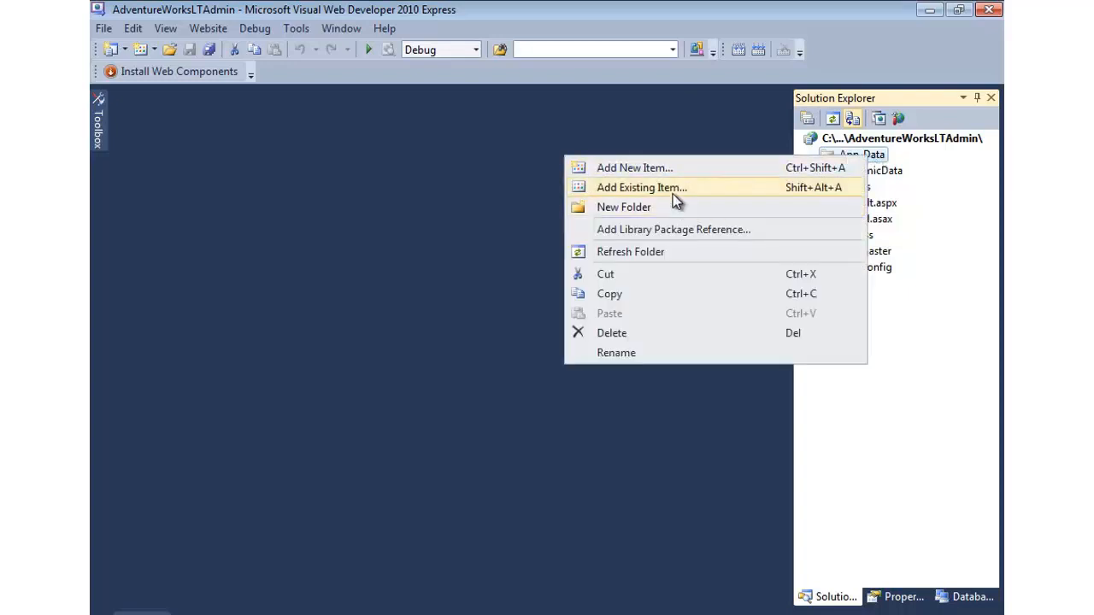
click(640, 188)
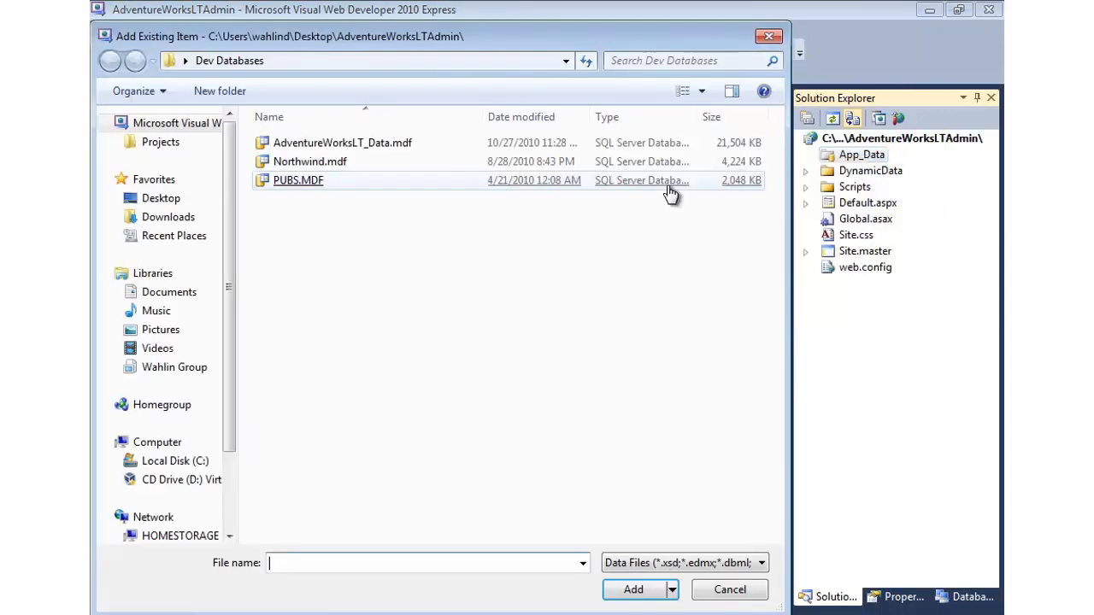
double_click(343, 143)
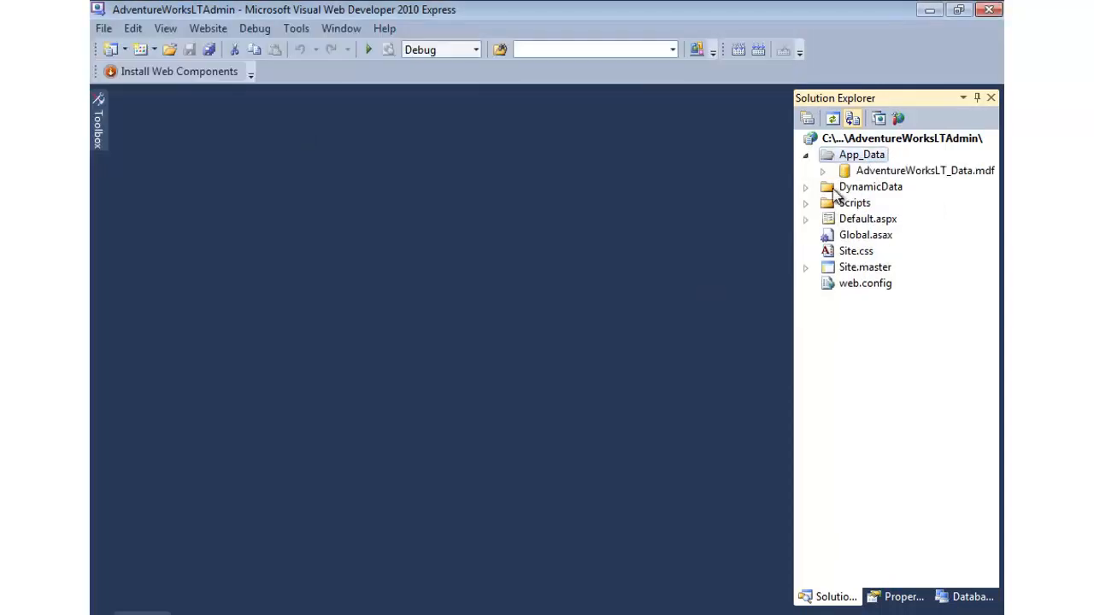
click(925, 170)
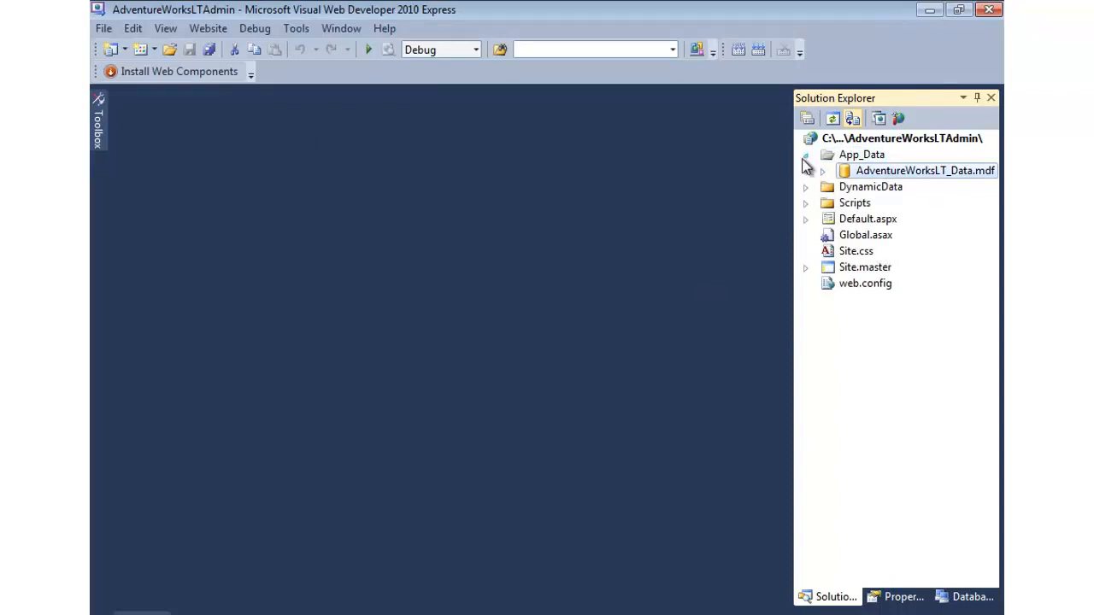
click(804, 154)
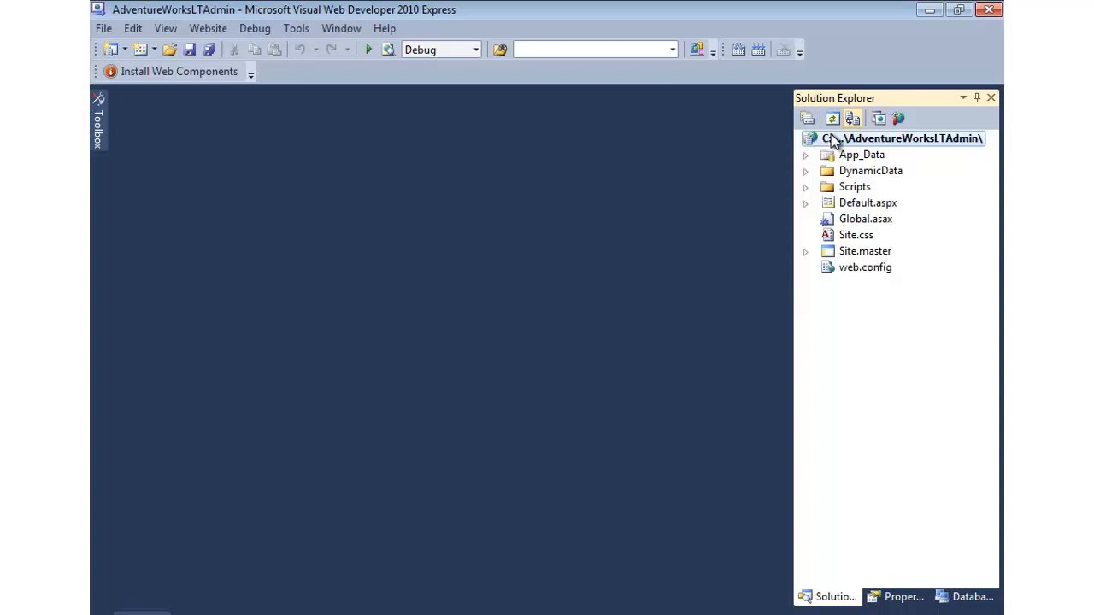
Add an App_Code ASP.NET folder at the AdventureWorksLTAdmin website root
right_click(910, 138)
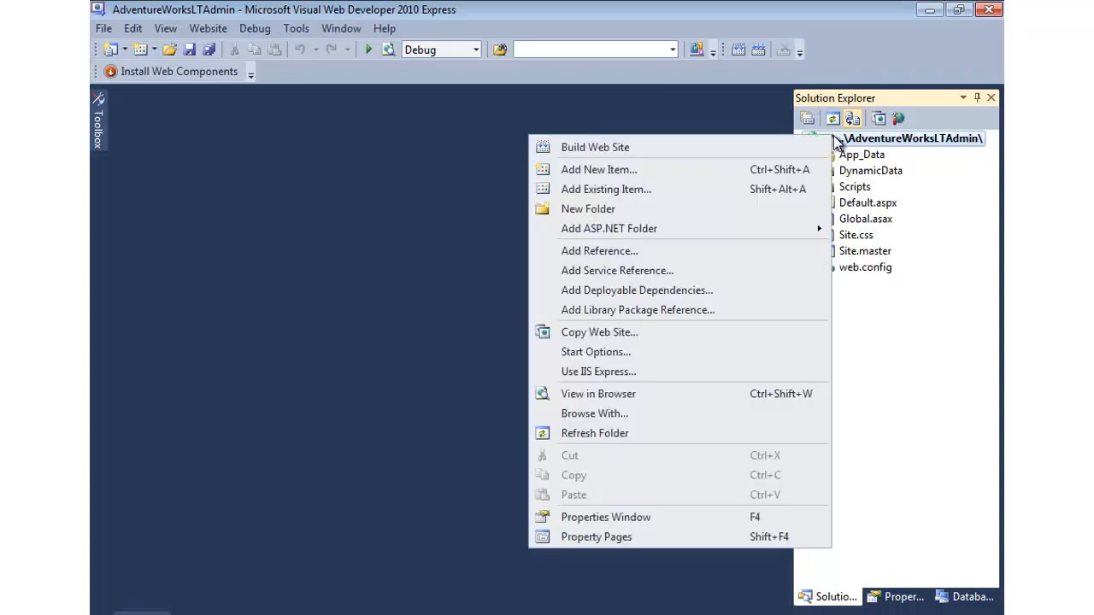
mouse_move(594, 147)
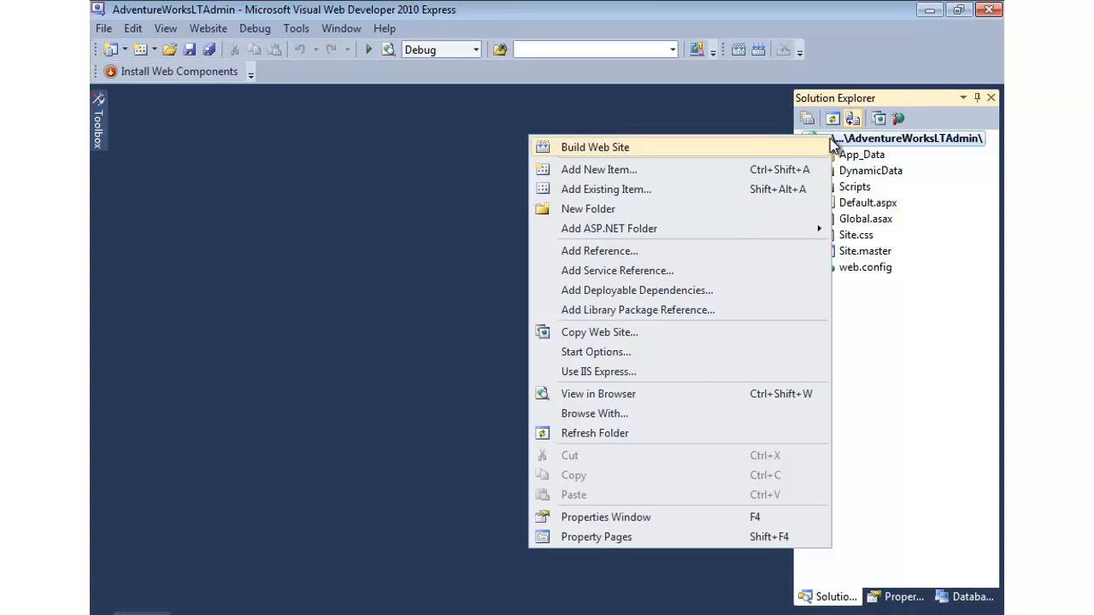
mouse_move(867, 145)
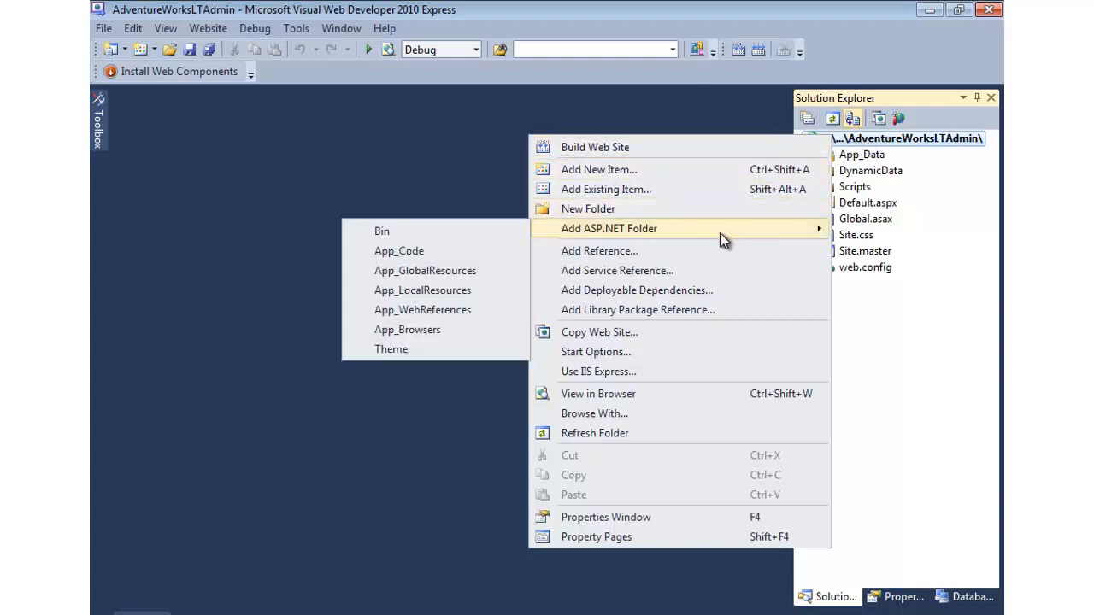
mouse_move(399, 251)
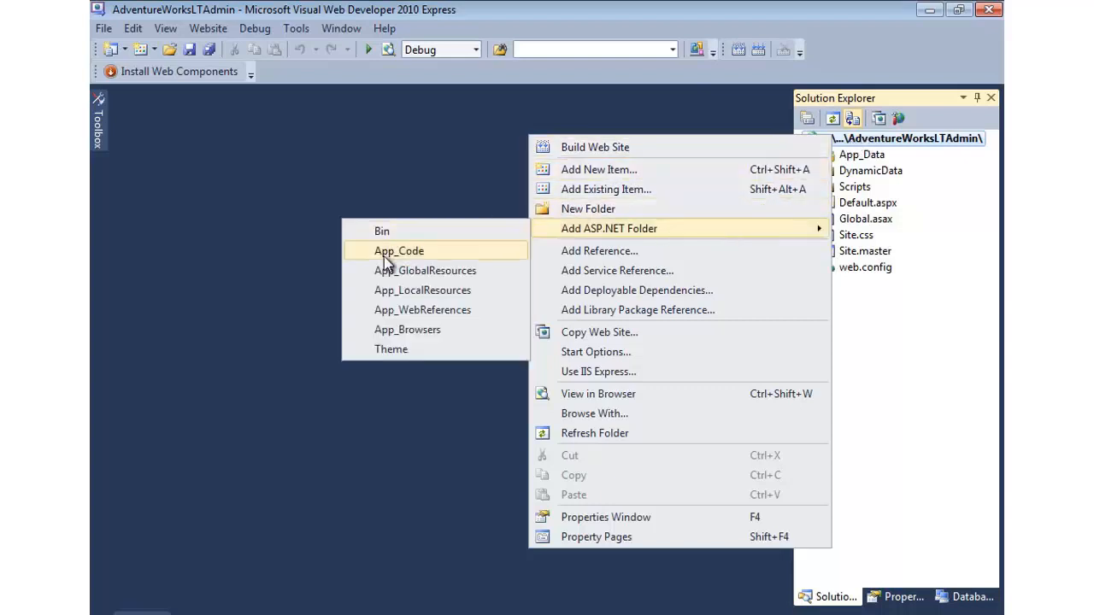
click(399, 251)
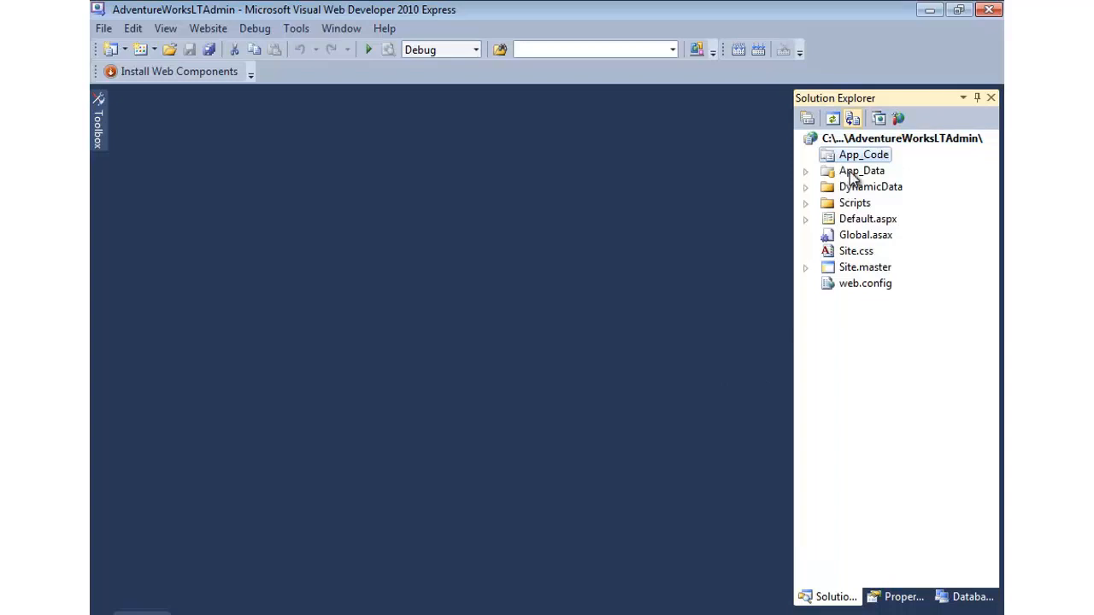
Start a new ADO.NET Entity Data Model in App_Code named AdventureWorksLT.edmx
right_click(863, 155)
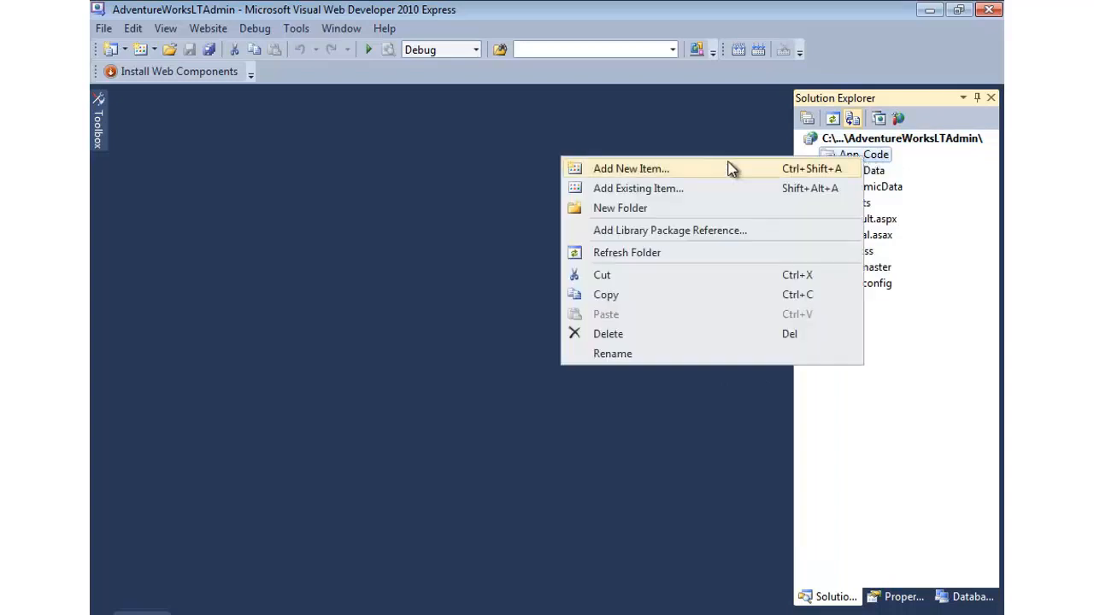
click(631, 169)
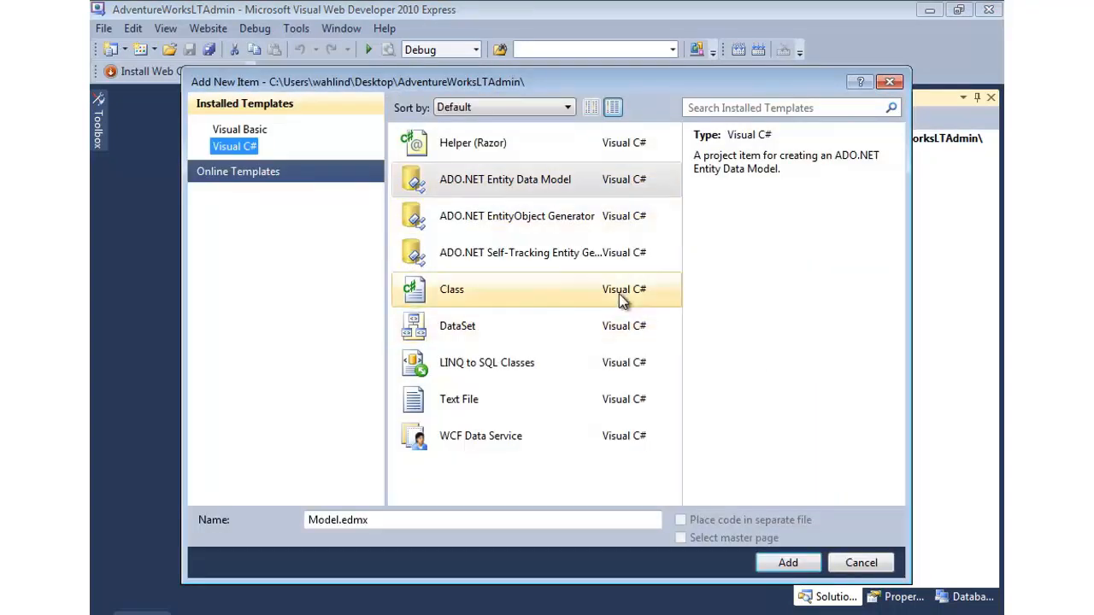
click(505, 179)
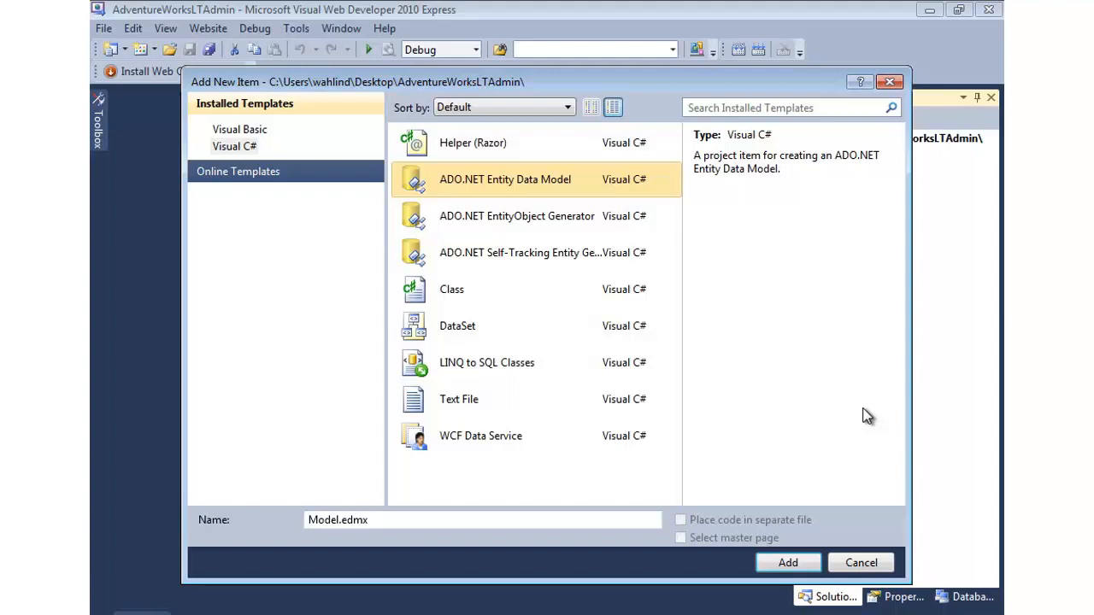
click(355, 520)
text(AdventureWorksLT)
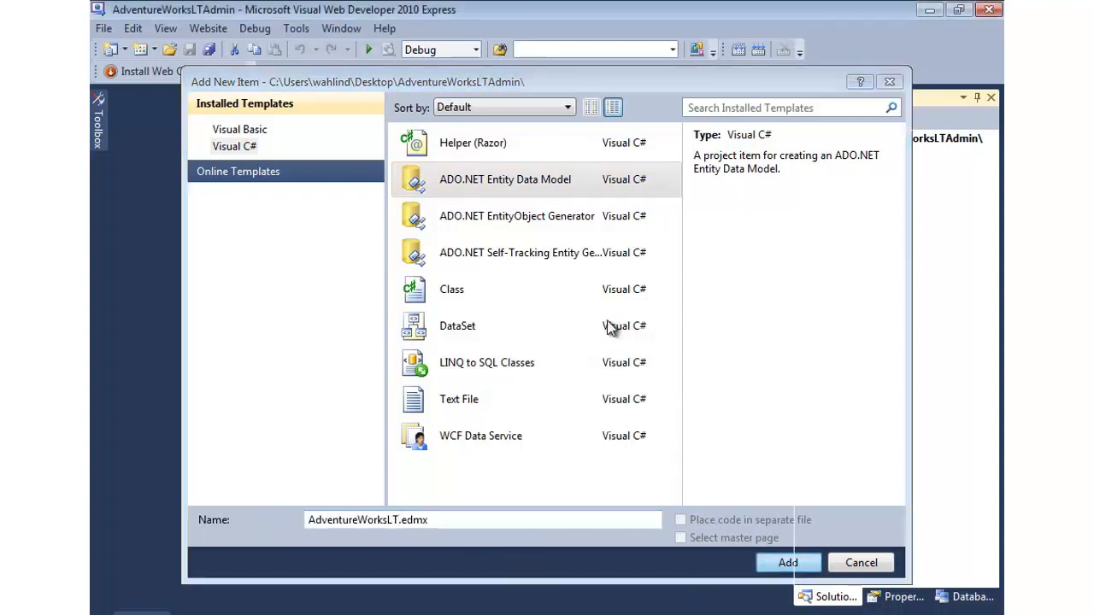
Launch the Entity Data Model wizard and choose Generate from database
click(787, 562)
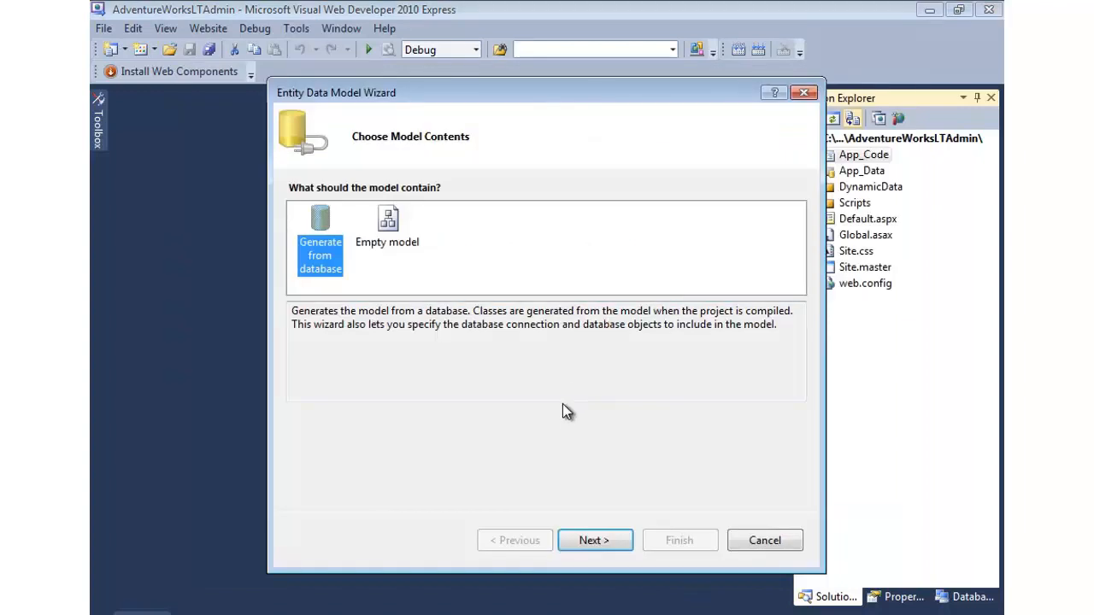
click(387, 231)
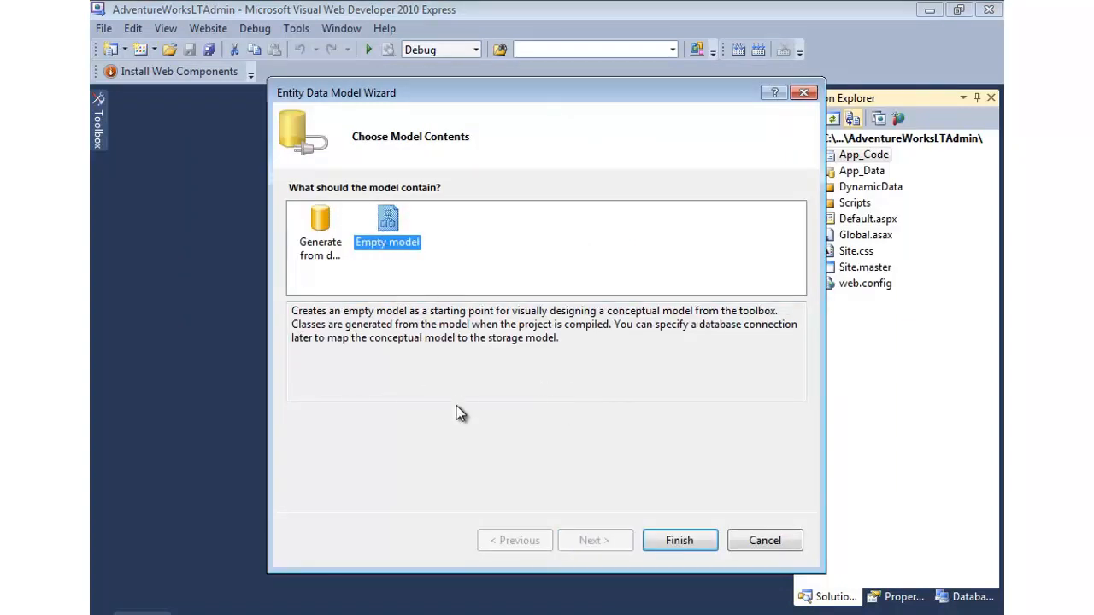
click(319, 225)
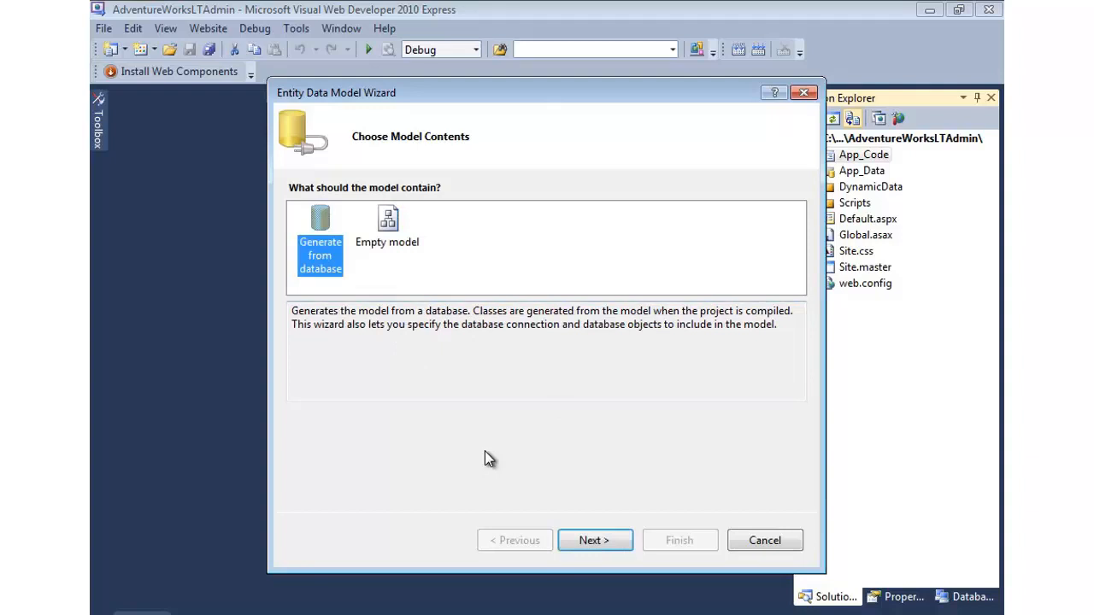
click(594, 540)
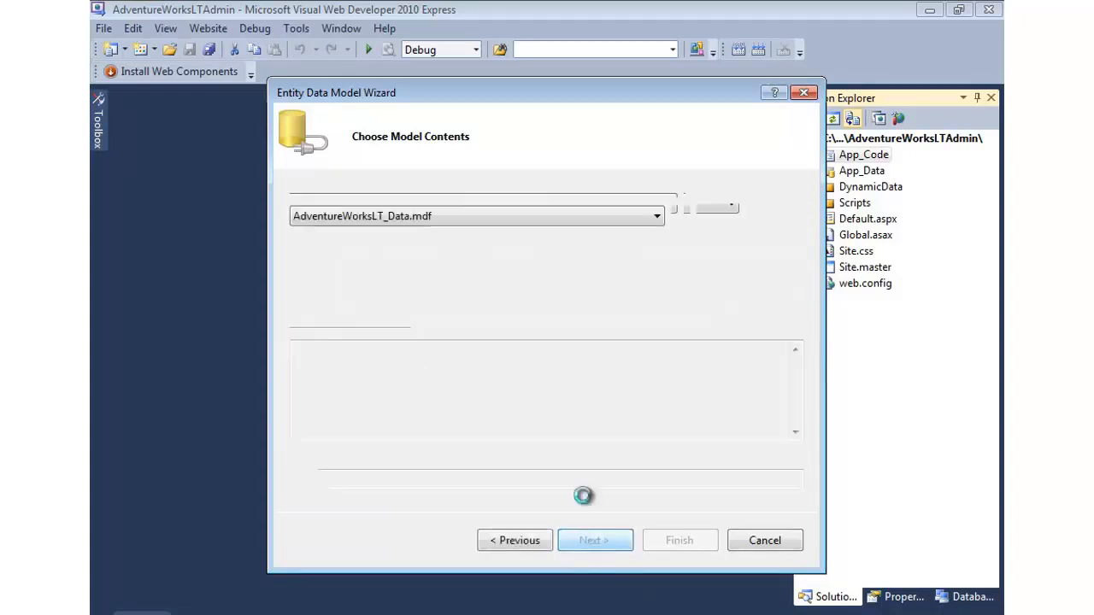
Keep the AdventureWorksLT_Data.mdf connection, review its connection string, and proceed to database objects
click(595, 540)
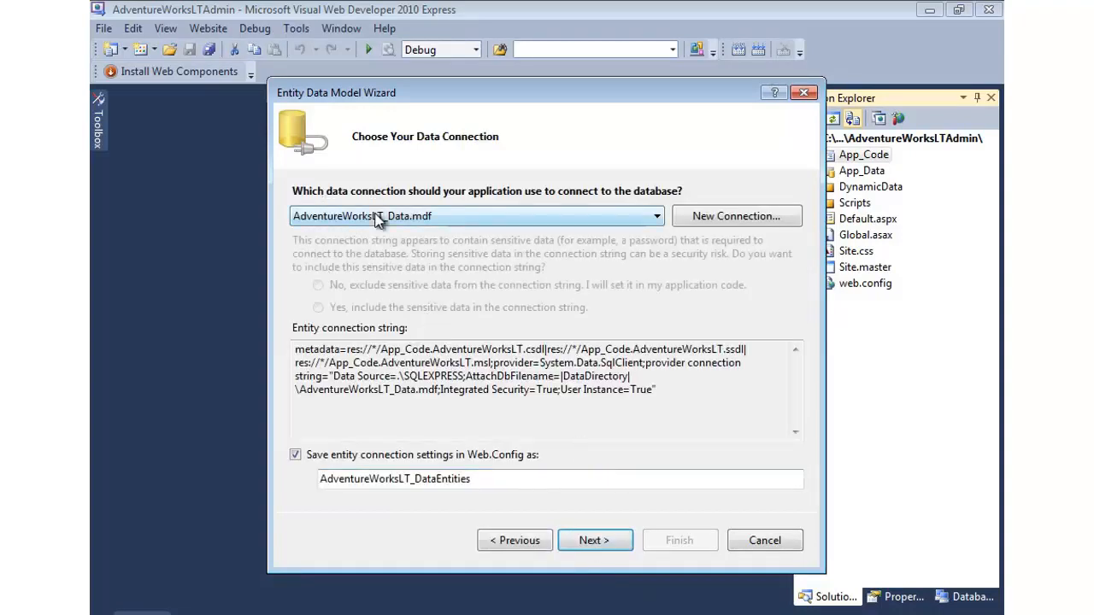
triple_click(529, 369)
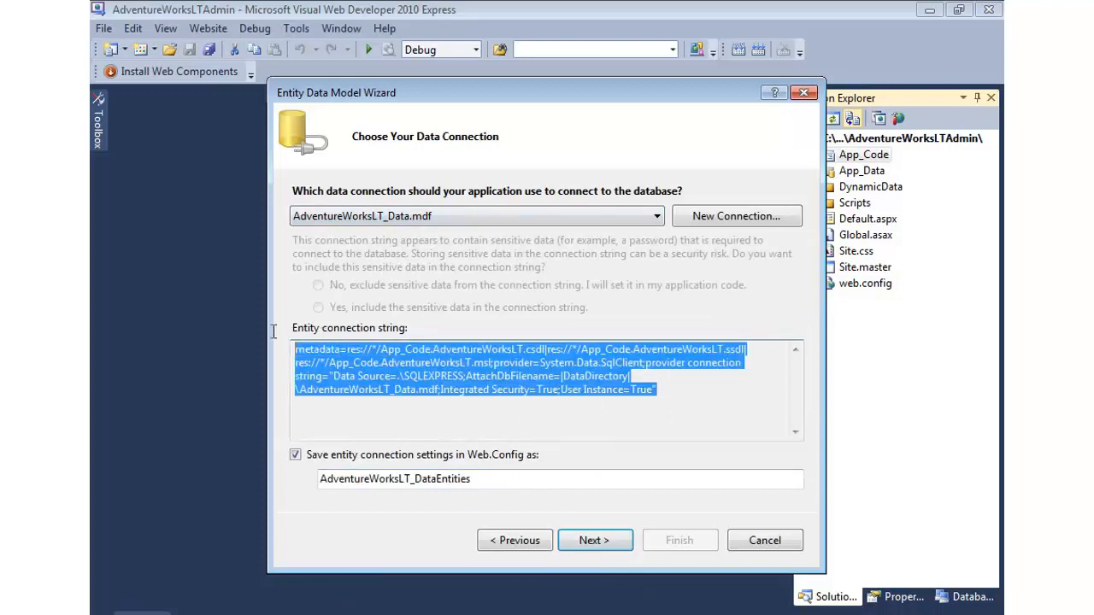
click(673, 389)
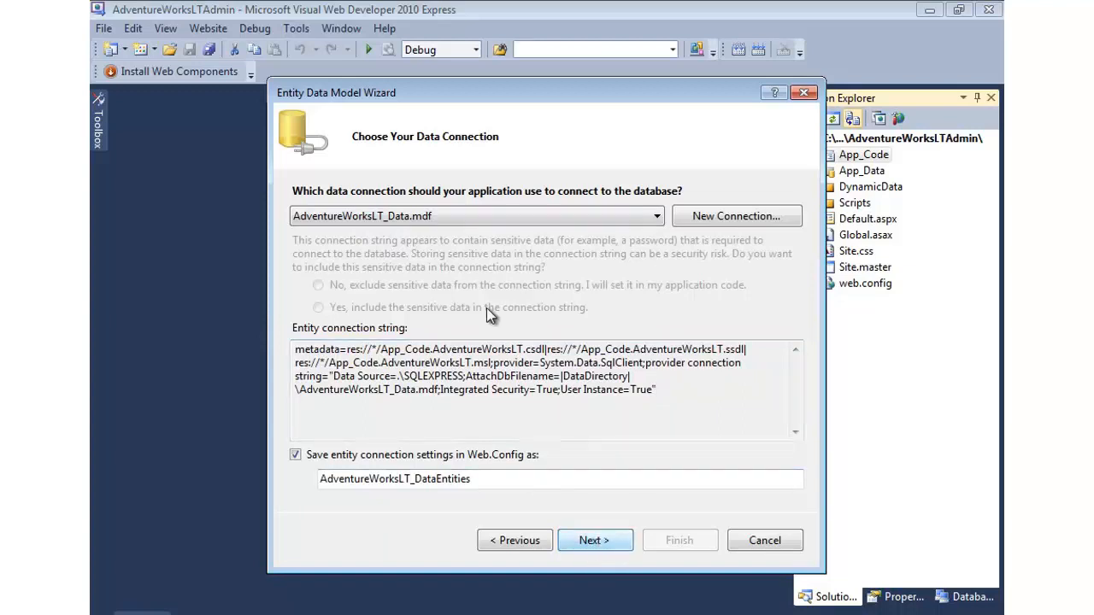
click(593, 540)
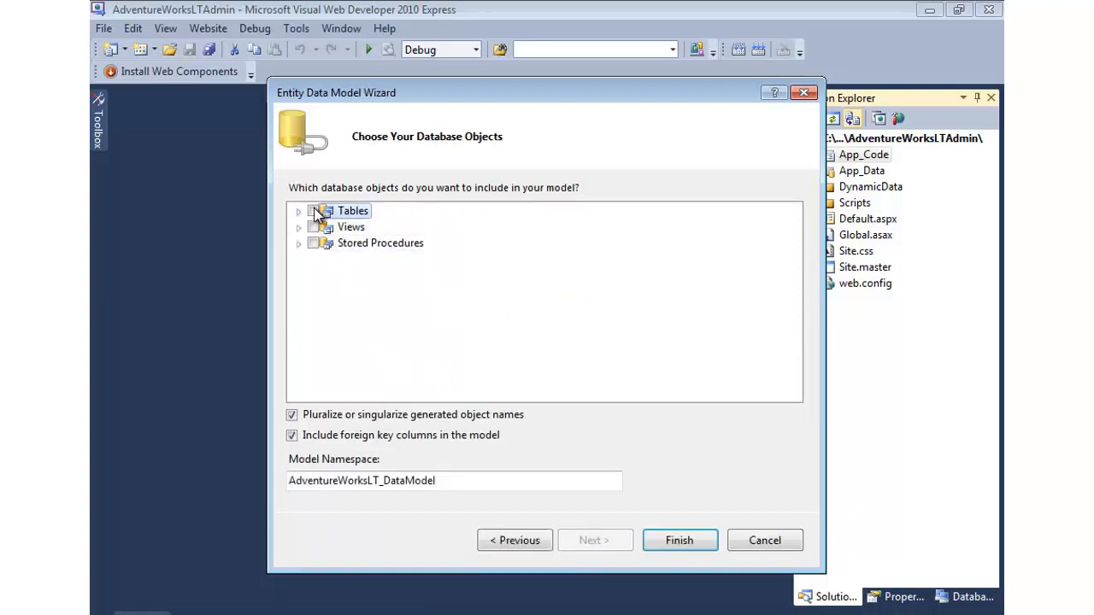
Include all tables except BuildVersion (dbo) and finish generating AdventureWorksLT.edmx
click(313, 210)
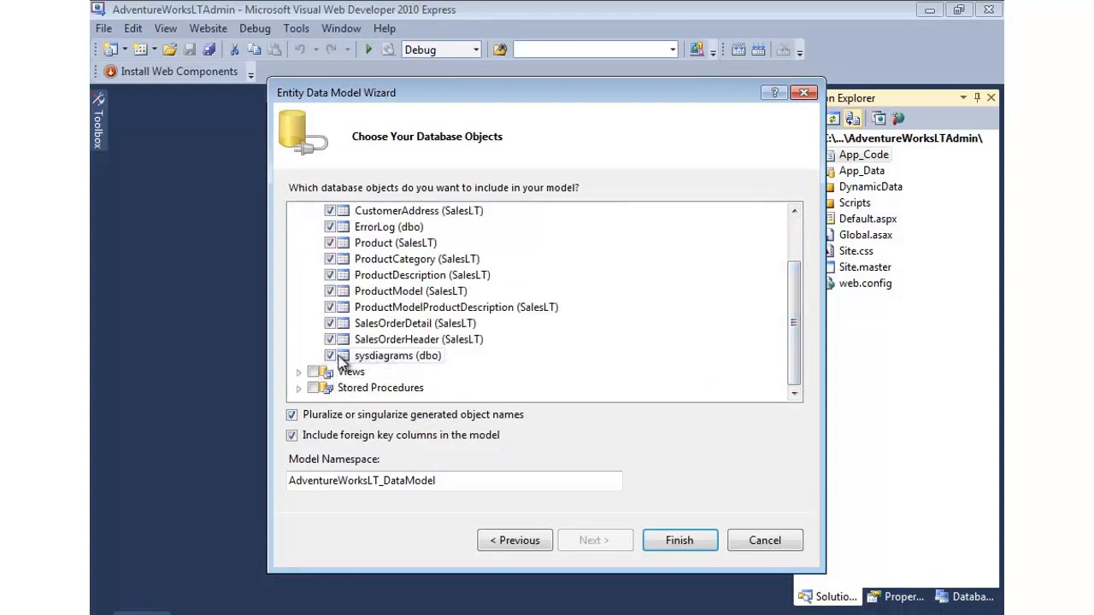
click(330, 355)
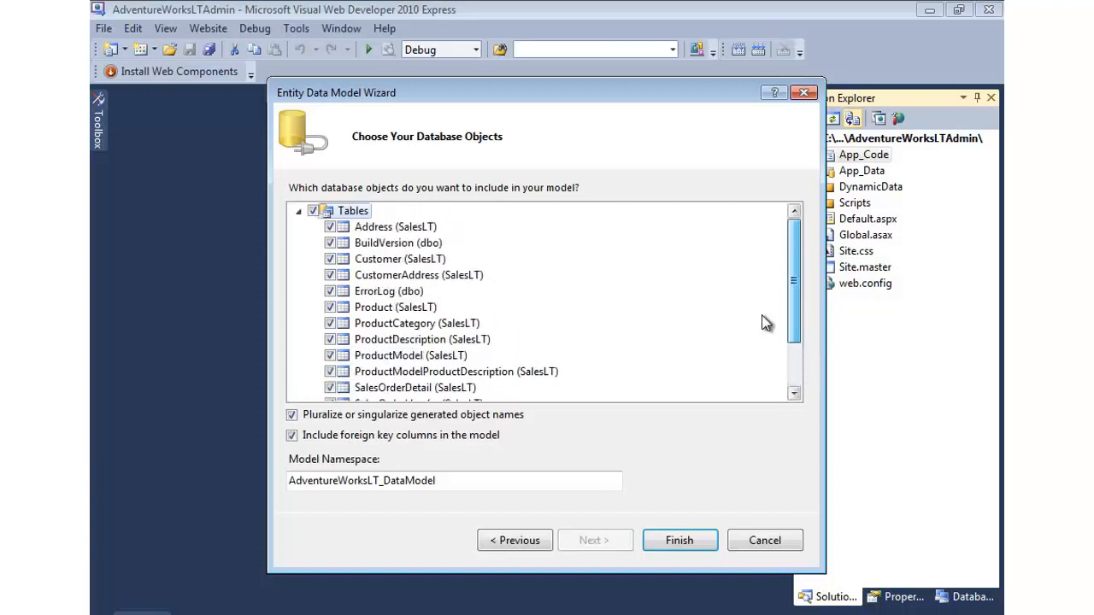
click(330, 243)
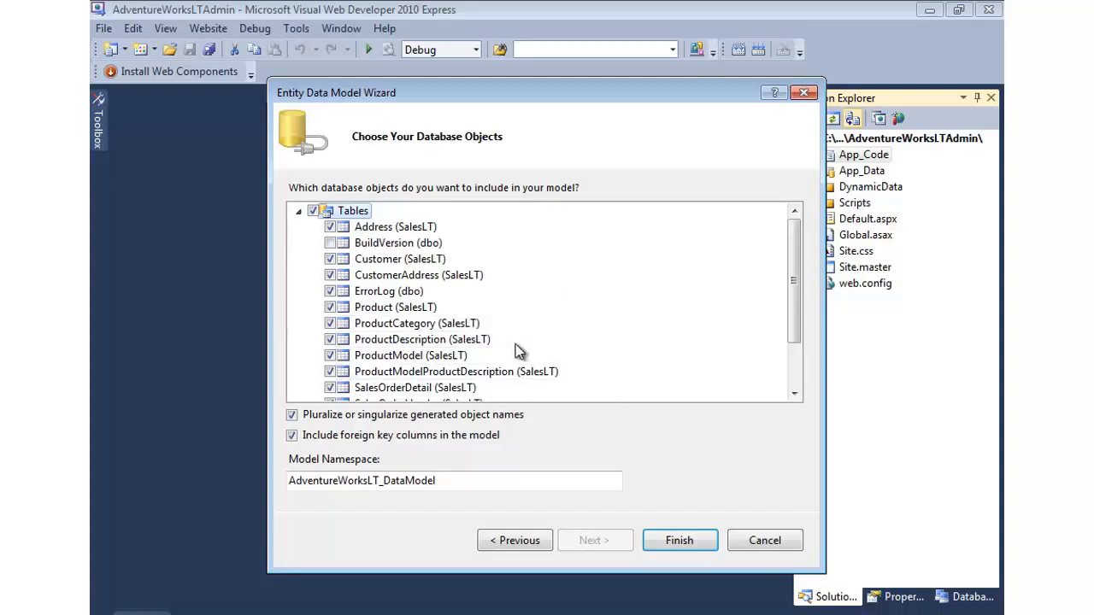
click(678, 540)
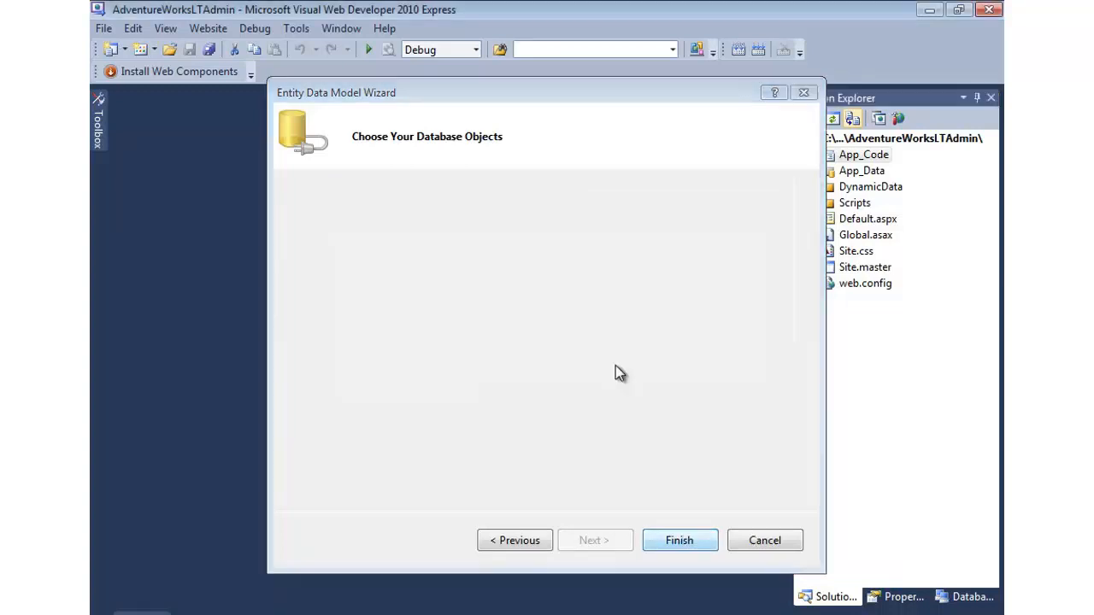
click(680, 540)
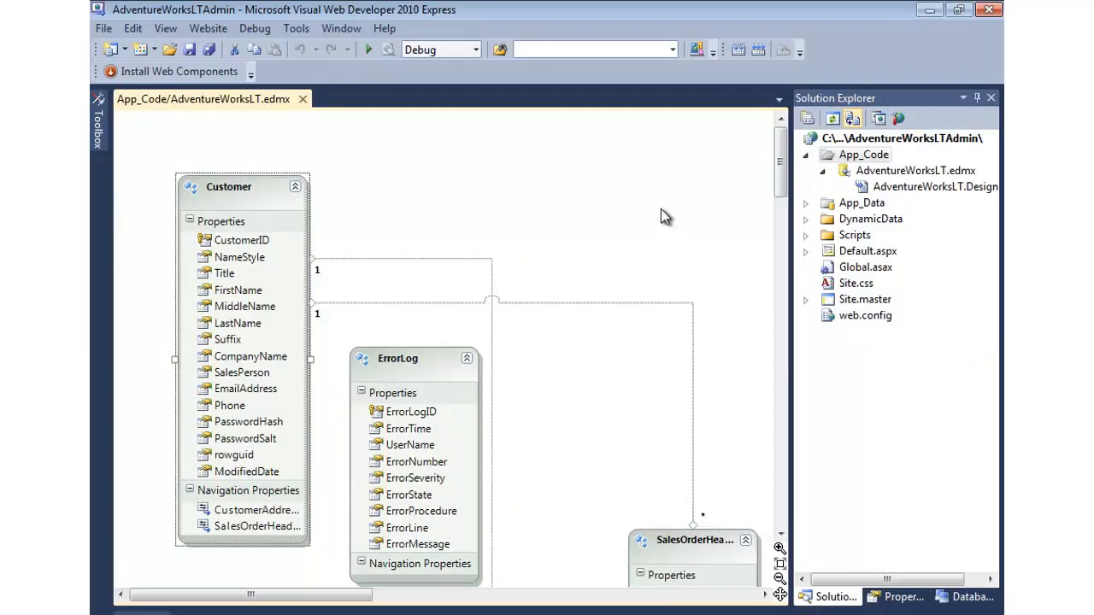
scroll(down, 3)
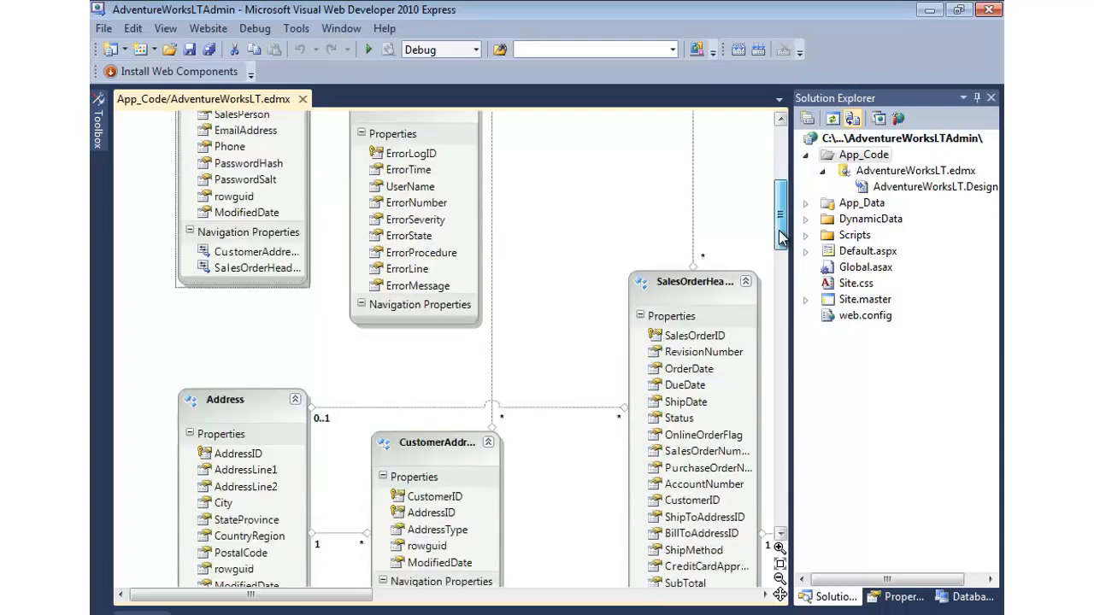
scroll(down, 3)
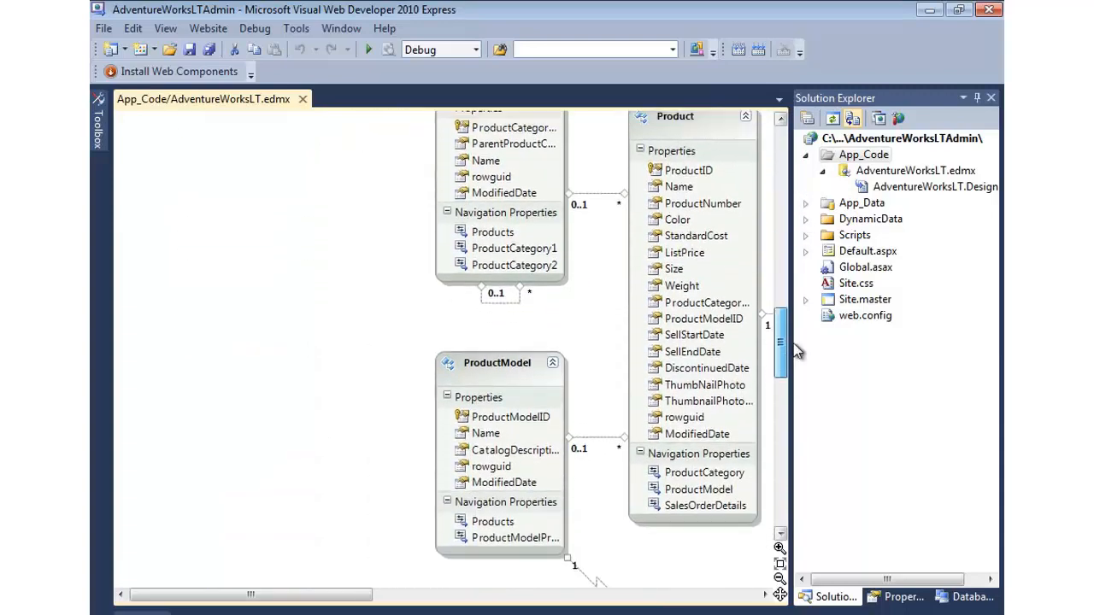
right_click(504, 188)
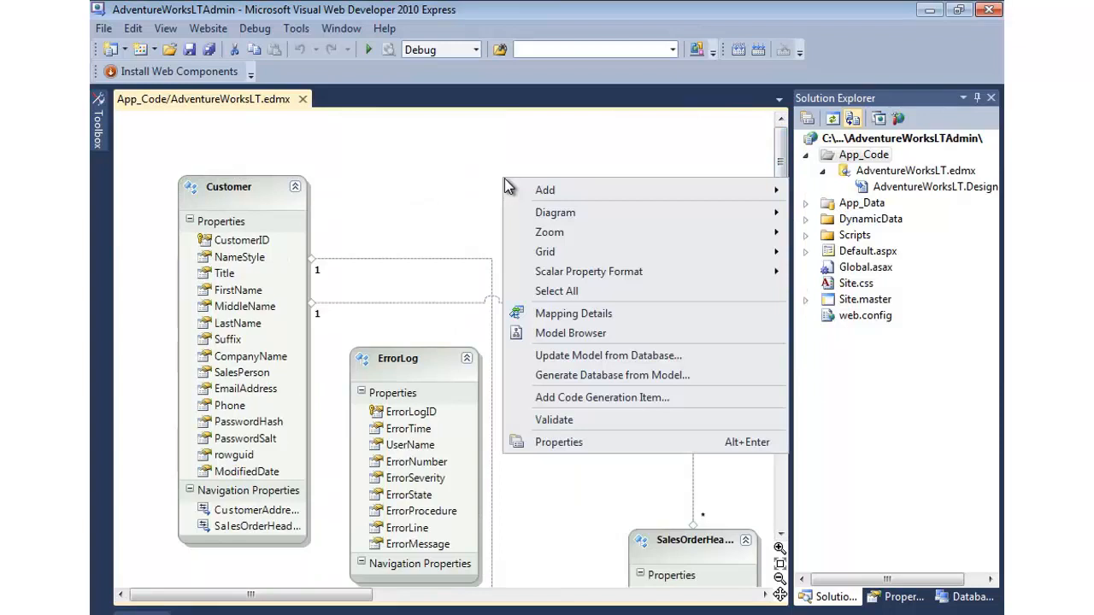
mouse_move(590, 354)
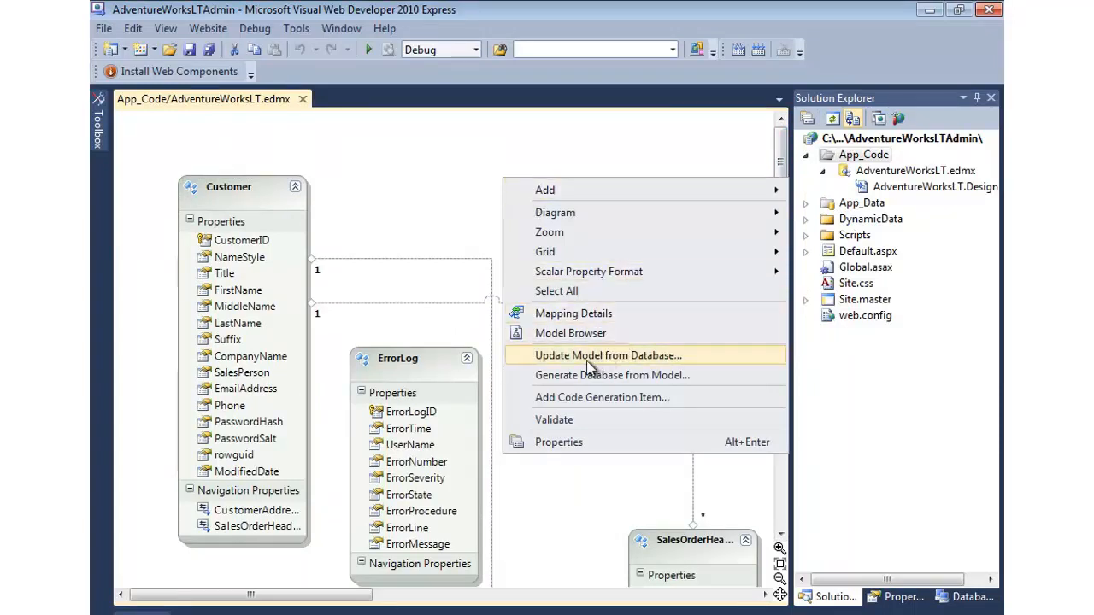
mouse_move(636, 363)
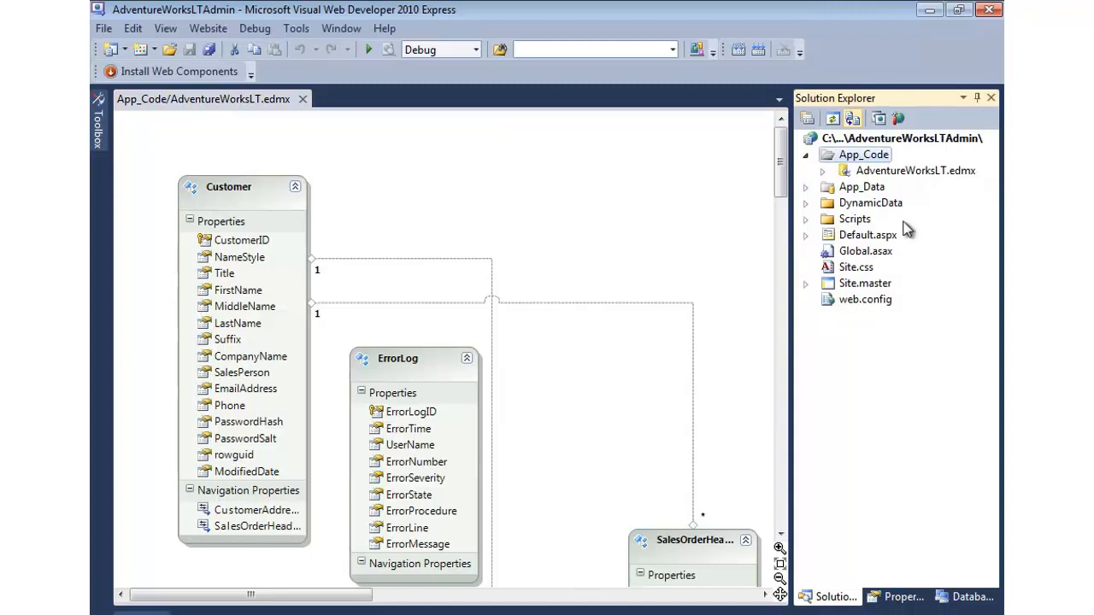
mouse_move(656, 213)
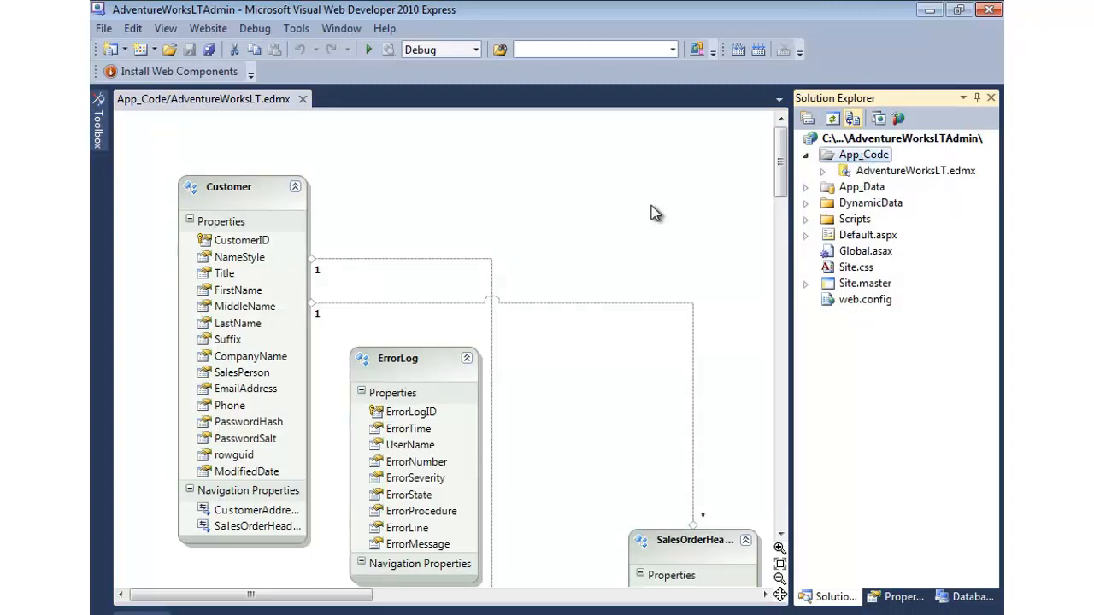
click(914, 170)
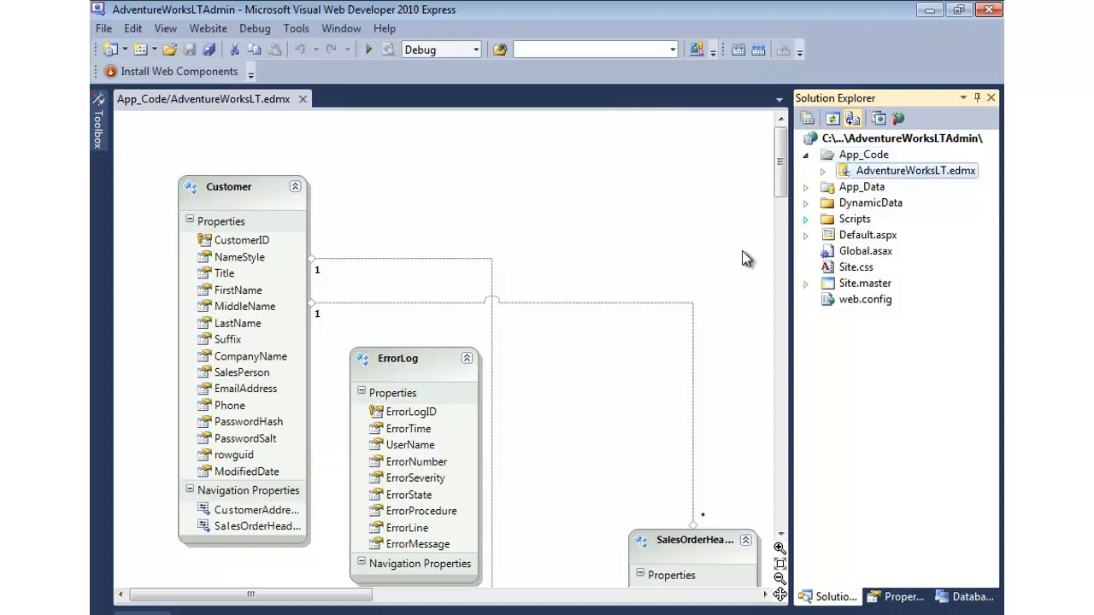
mouse_move(598, 235)
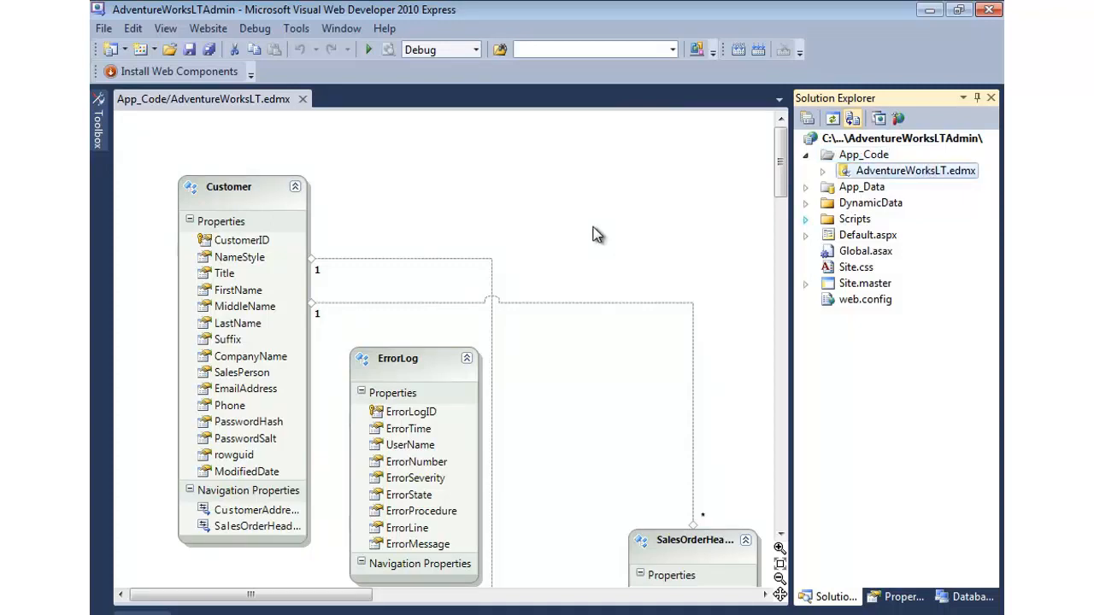
mouse_move(584, 259)
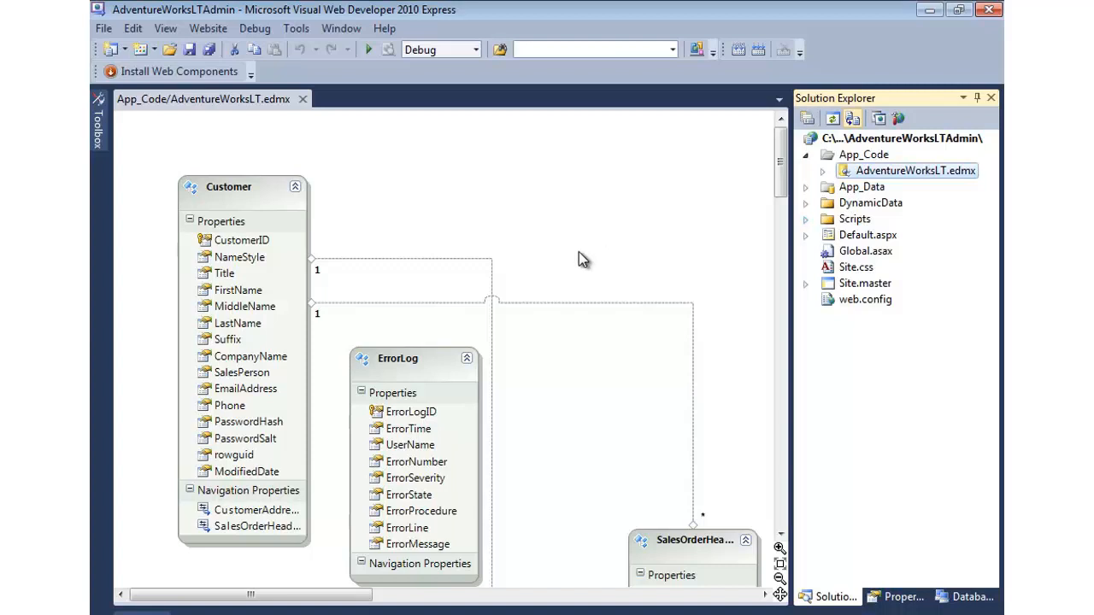